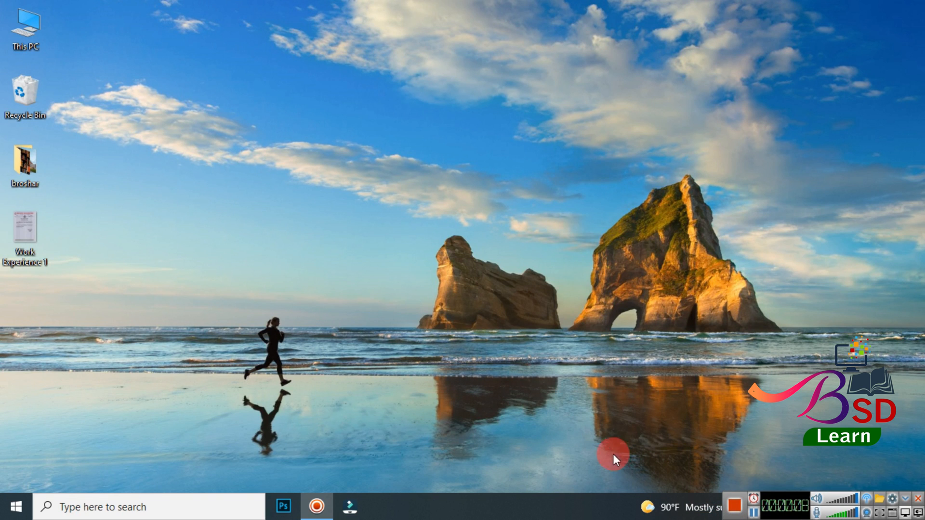
{"action": "mouse_move", "coordinate": [329, 469]}
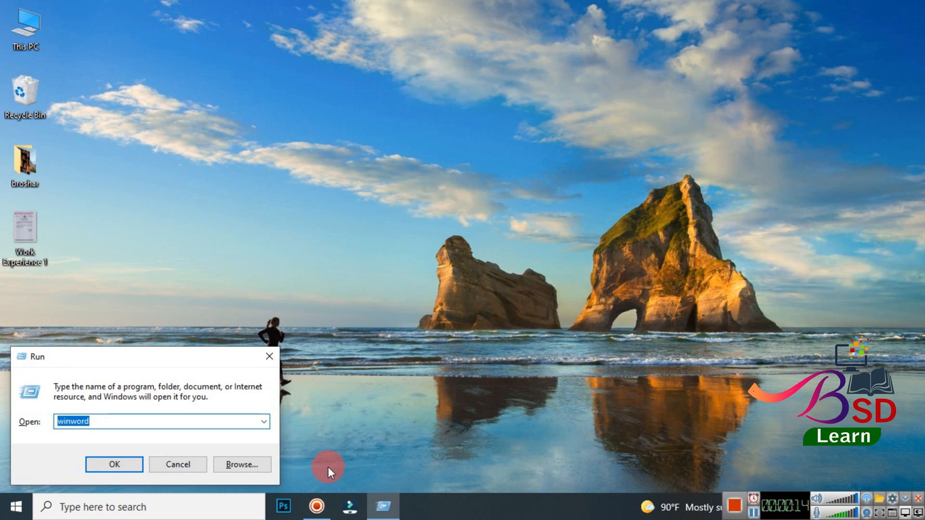
Step: Launch Microsoft Word from the Run box using the winword command
{"action": "left_click", "coordinate": [113, 464]}
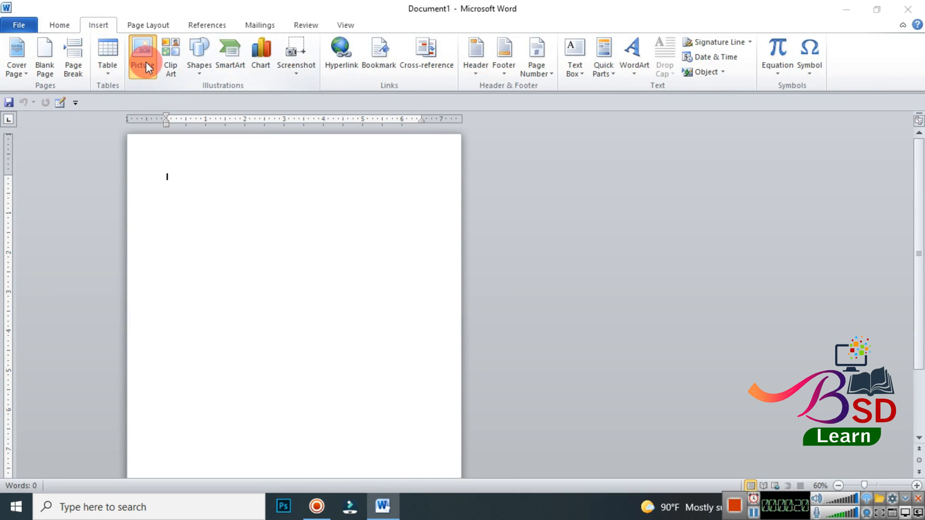
Step: Insert the Work Experience 1 scan from the Desktop as a picture
{"action": "left_click", "coordinate": [142, 53]}
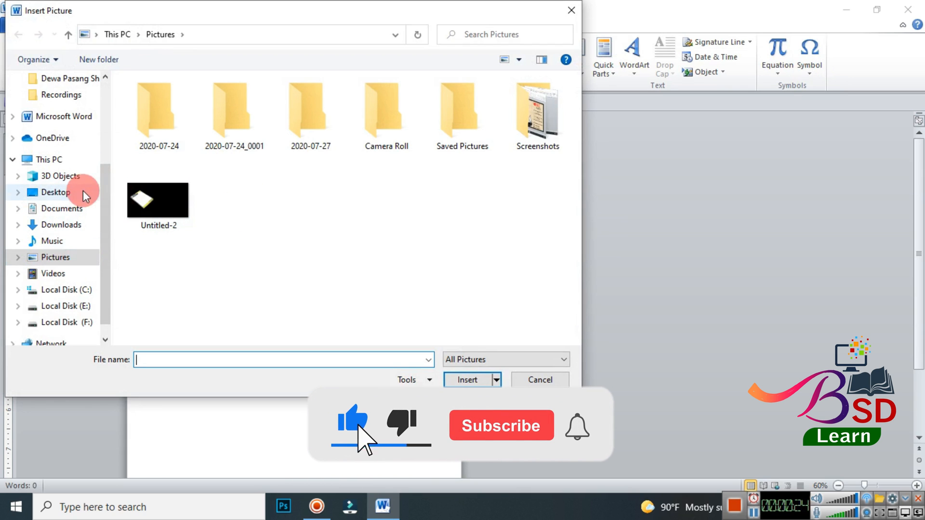
{"action": "left_click", "coordinate": [56, 192]}
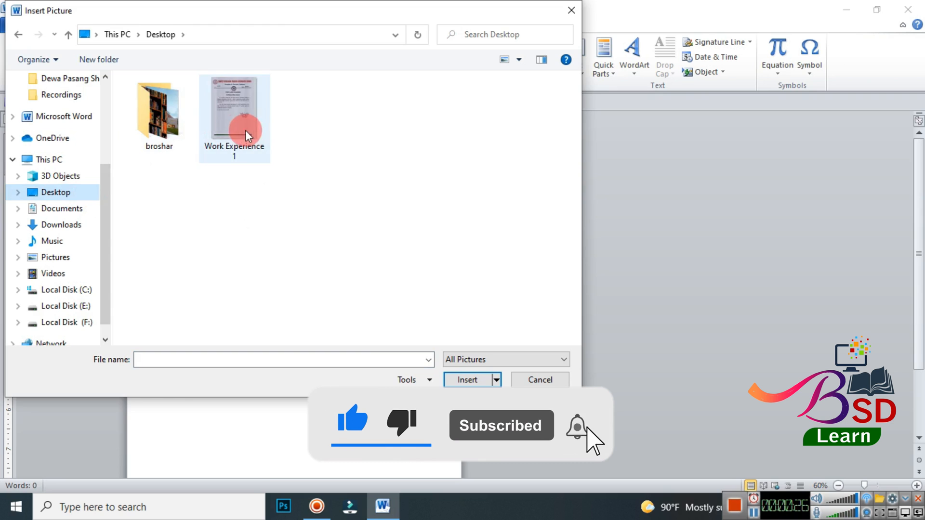
{"action": "left_click", "coordinate": [467, 379]}
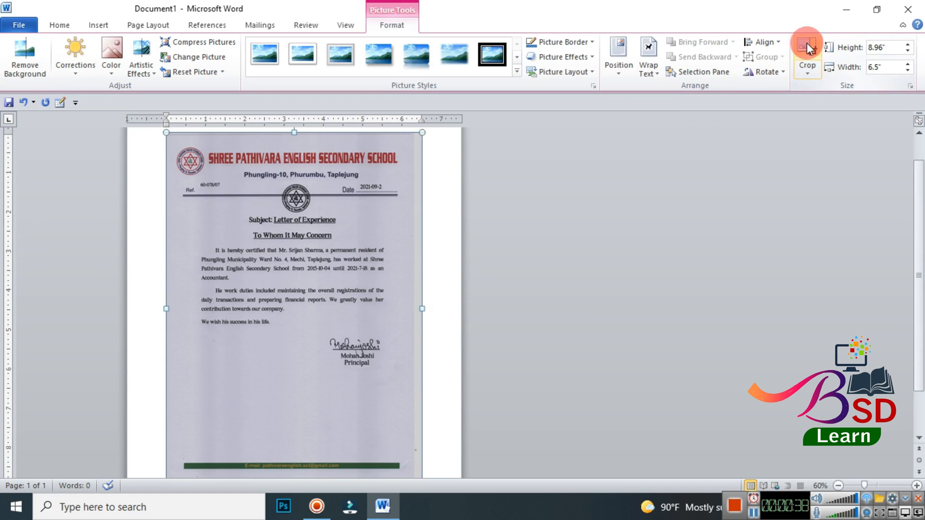
Step: Crop the scan's grey borders, shrinking the image to about 8.52 by 6.14 inches
{"action": "left_click", "coordinate": [807, 75]}
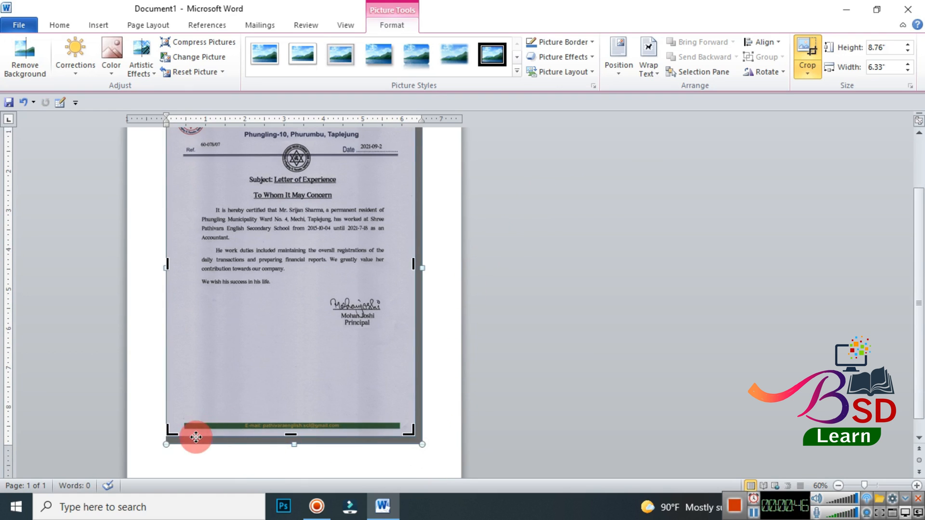
{"action": "left_click_drag", "start_coordinate": [195, 438], "coordinate": [170, 432]}
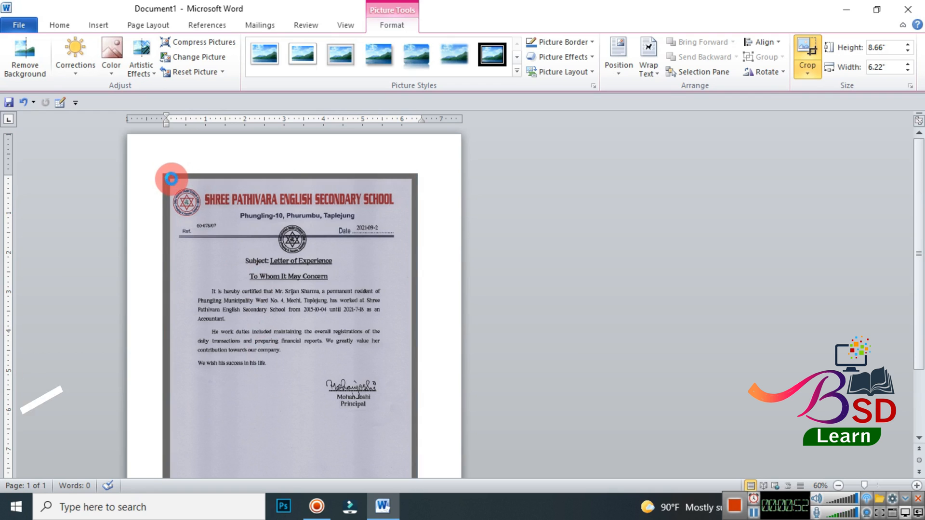
{"action": "left_click", "coordinate": [806, 56]}
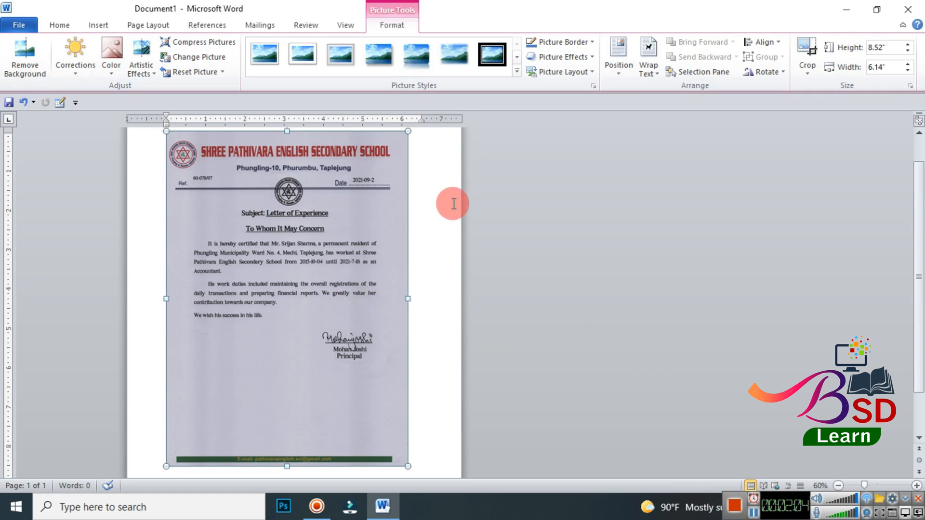
{"action": "mouse_move", "coordinate": [605, 83]}
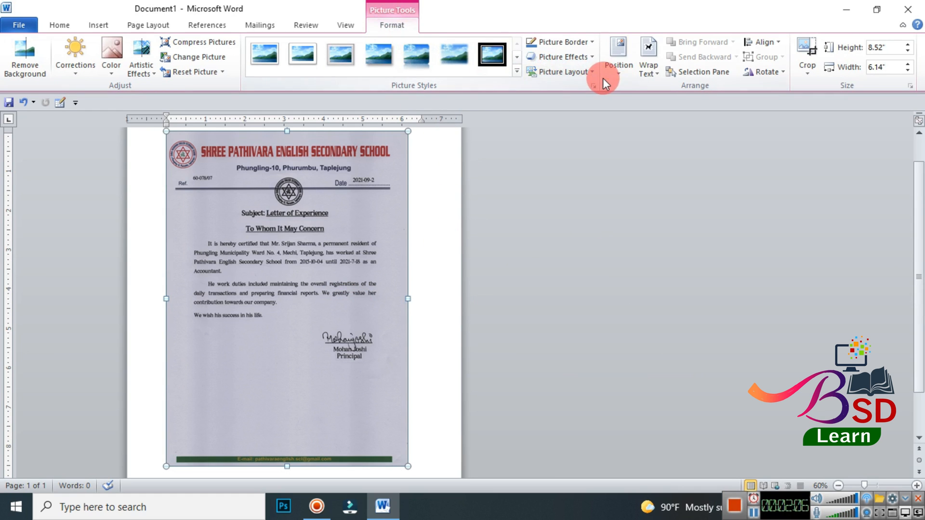
{"action": "mouse_move", "coordinate": [593, 88]}
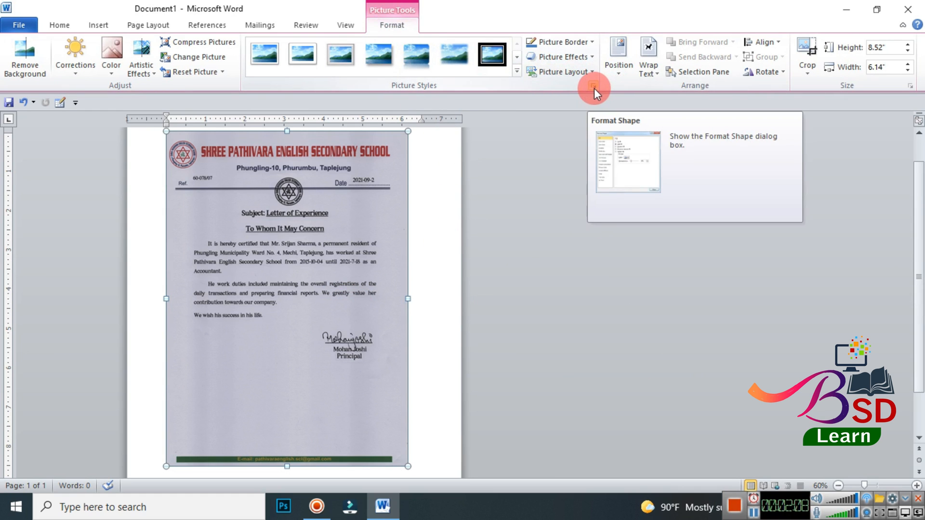
Step: In Format Picture, raise Sharpen, Brightness and Contrast to 25% each
{"action": "left_click", "coordinate": [594, 87]}
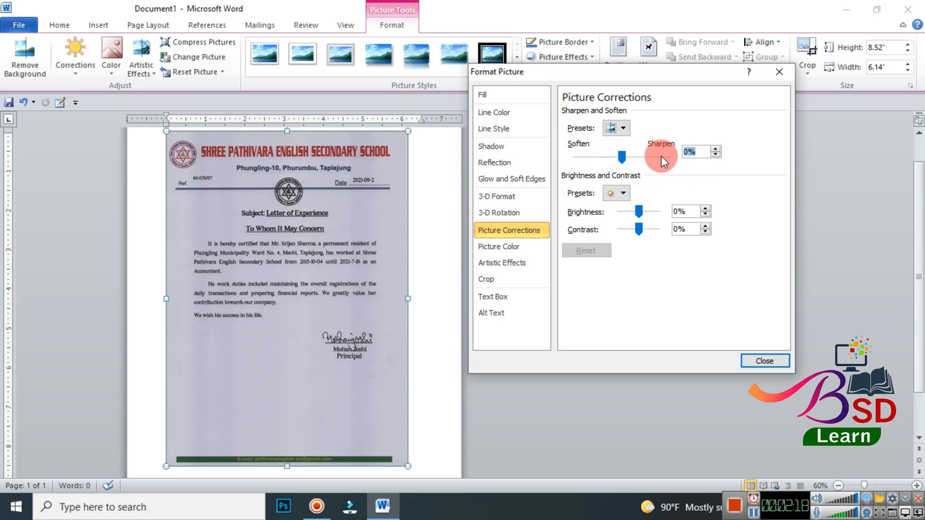
{"action": "left_click_drag", "start_coordinate": [623, 158], "coordinate": [660, 157]}
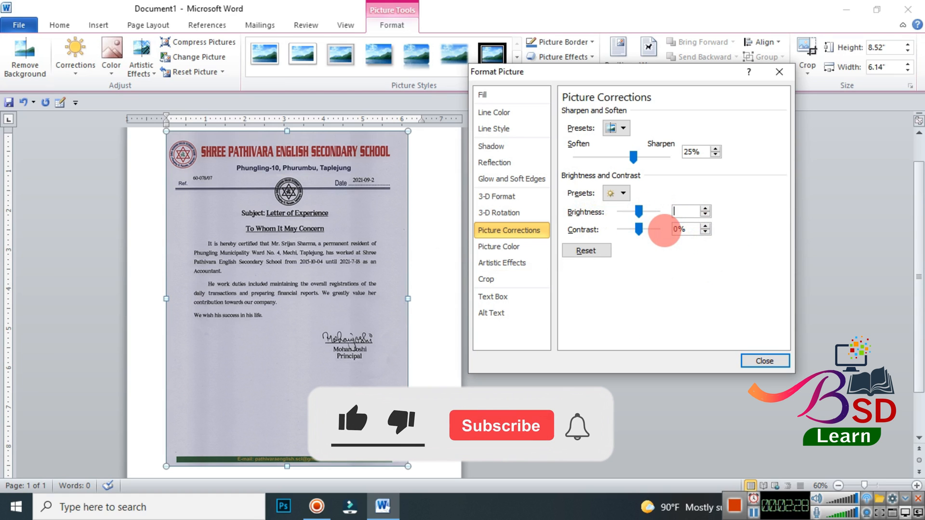
{"action": "type", "text": "25"}
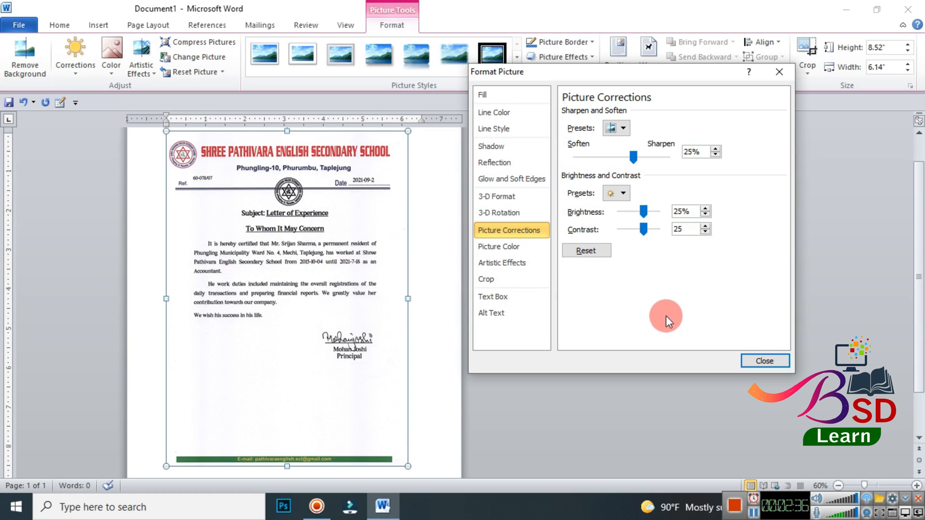
{"action": "mouse_move", "coordinate": [313, 306]}
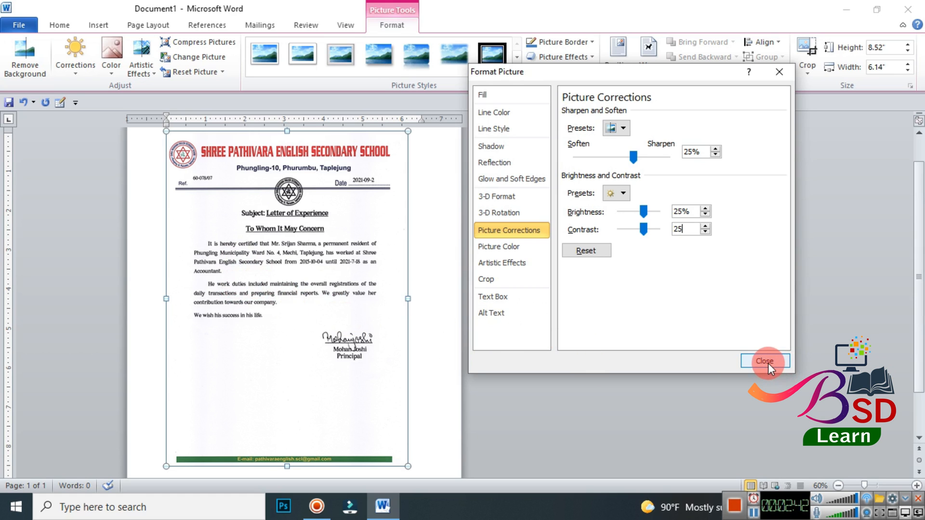
{"action": "left_click", "coordinate": [764, 360]}
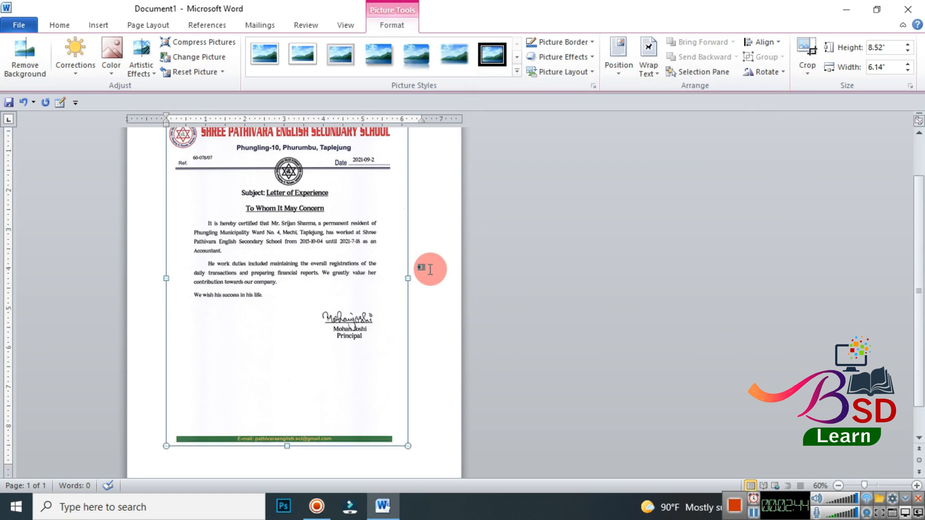
{"action": "left_click", "coordinate": [270, 238]}
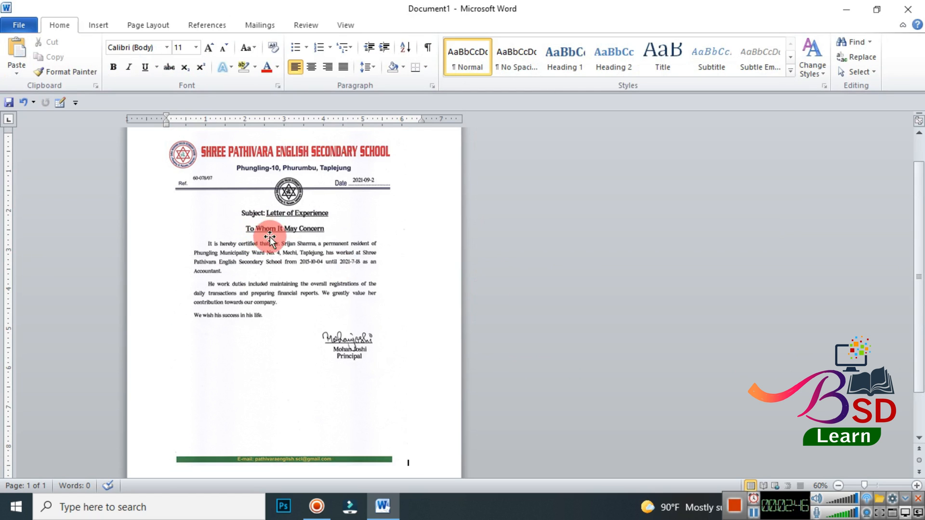
{"action": "mouse_move", "coordinate": [337, 286]}
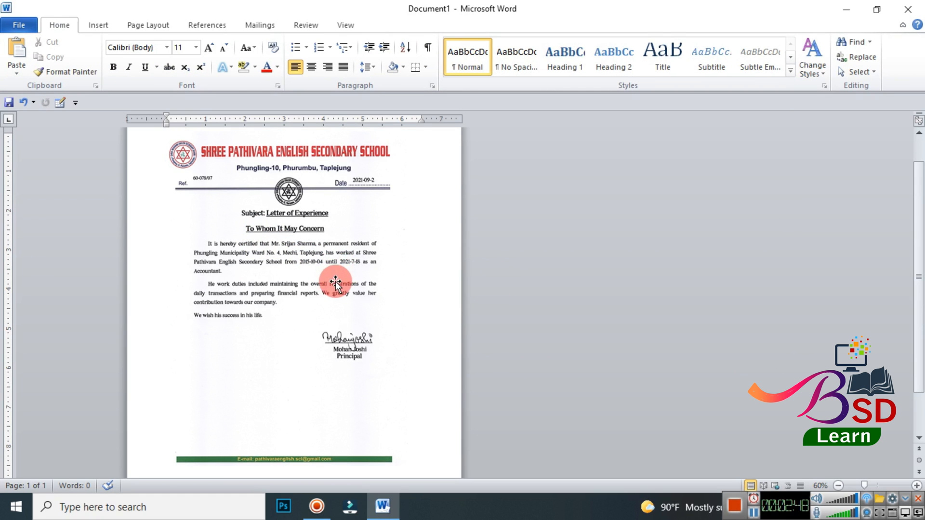
{"action": "left_click", "coordinate": [333, 284]}
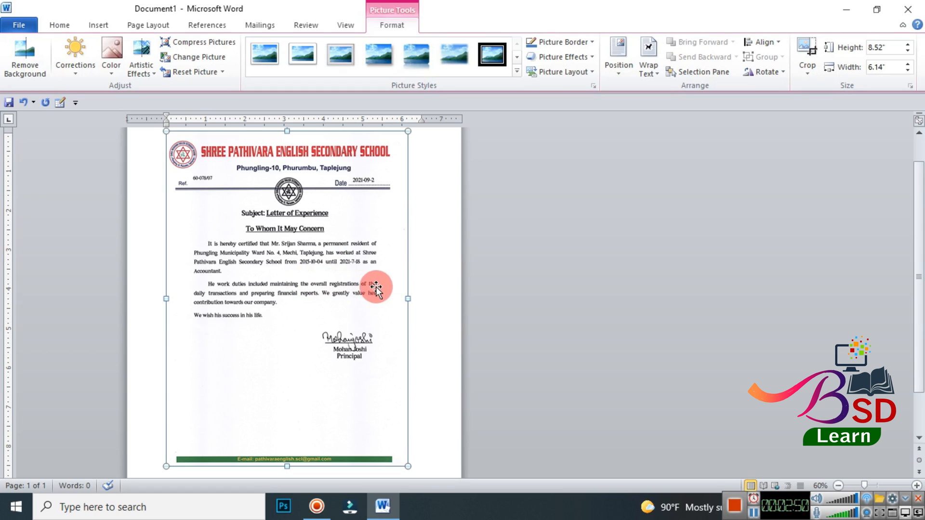
{"action": "mouse_move", "coordinate": [84, 128]}
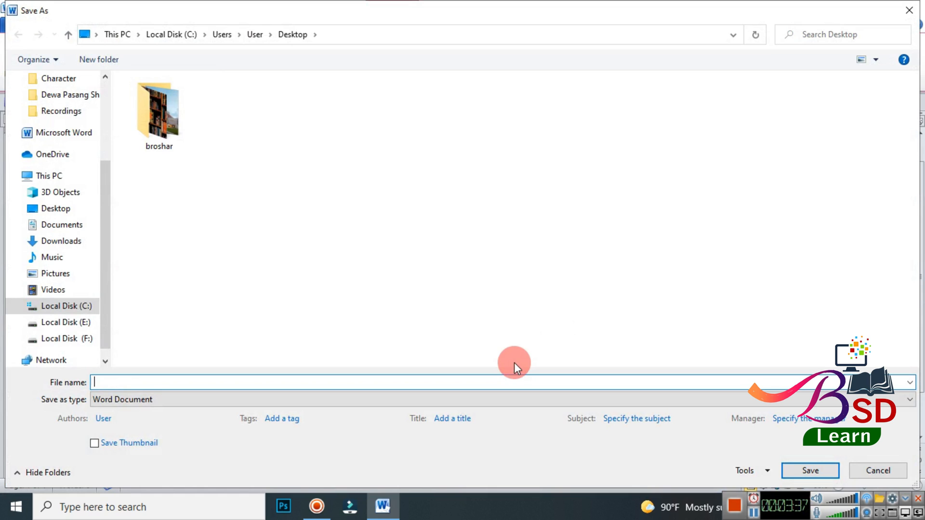
Step: Save the document to the Desktop as a PDF named 'retouched'
{"action": "type", "text": "retou"}
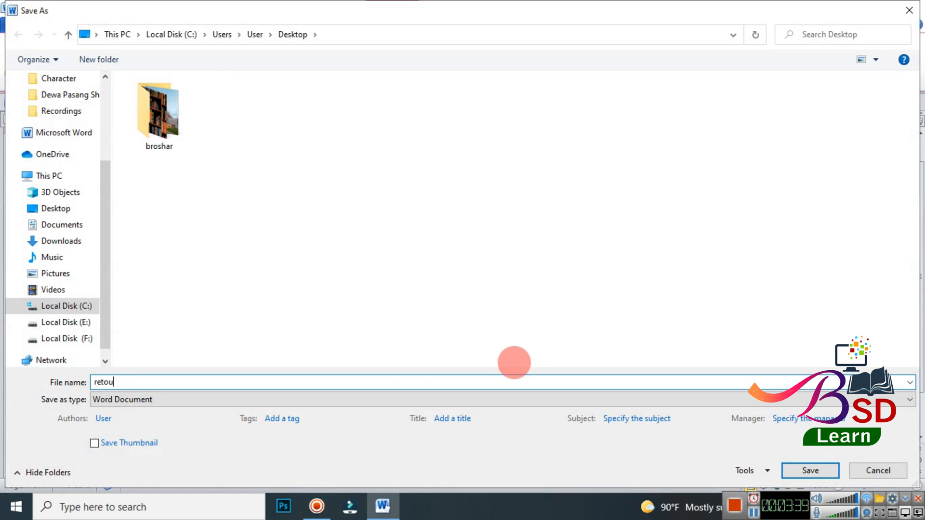
{"action": "type", "text": "ched"}
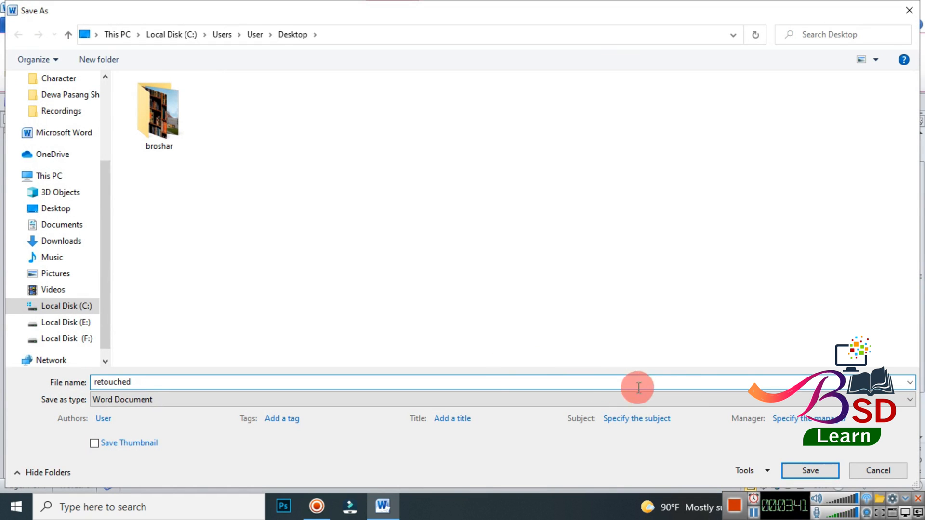
{"action": "left_click", "coordinate": [909, 400]}
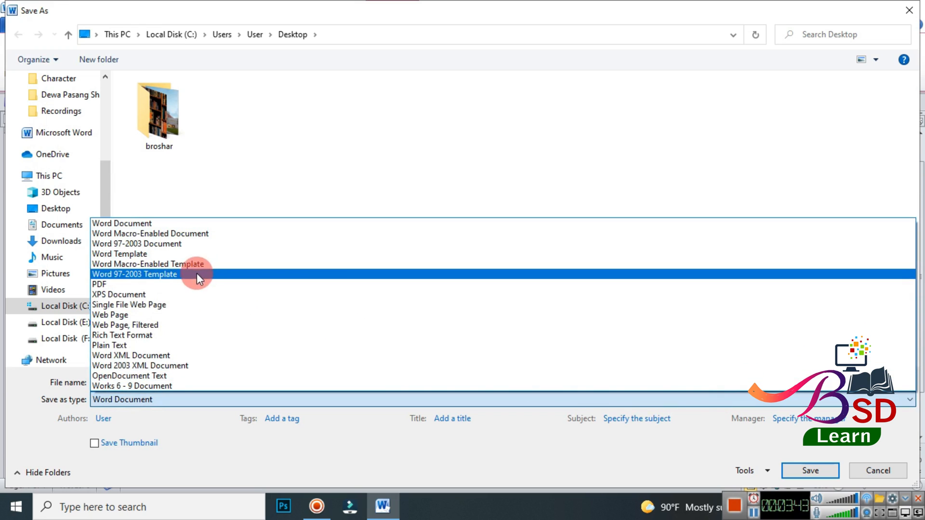
{"action": "left_click", "coordinate": [100, 284]}
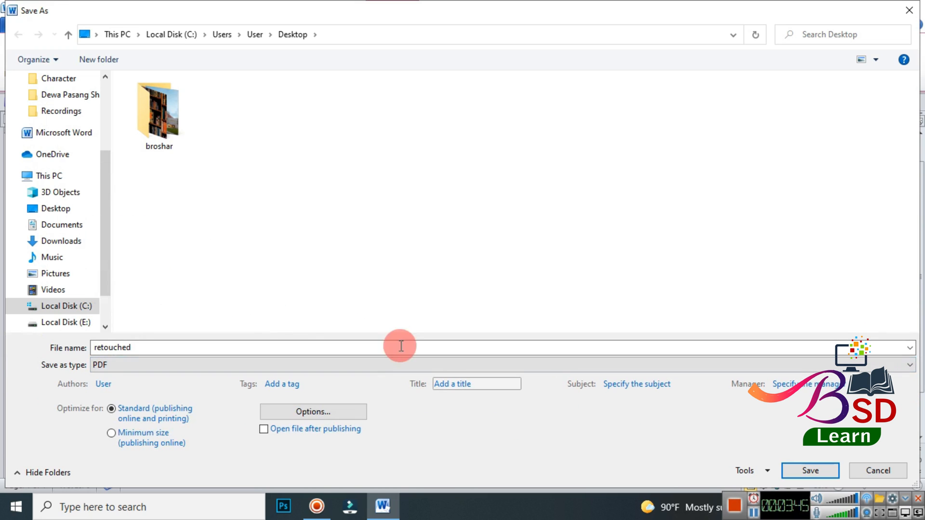
{"action": "left_click", "coordinate": [56, 209]}
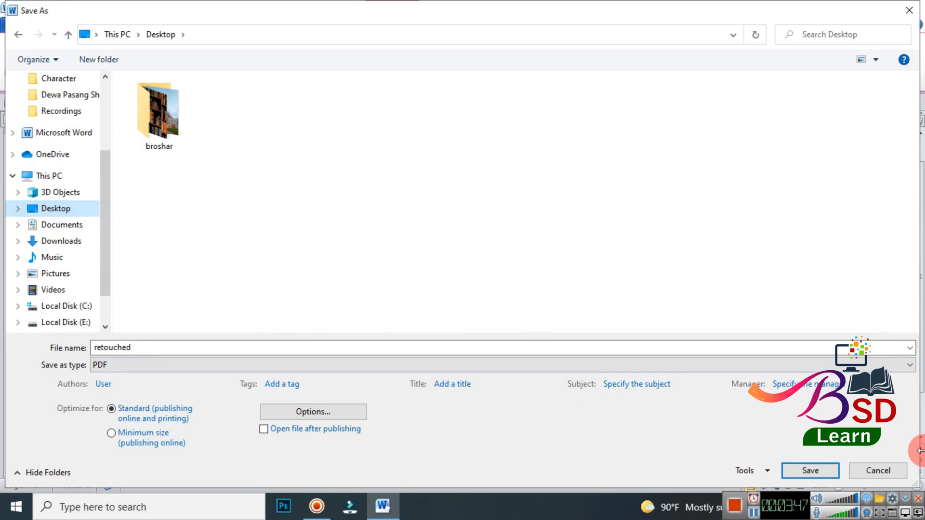
{"action": "left_click", "coordinate": [809, 470]}
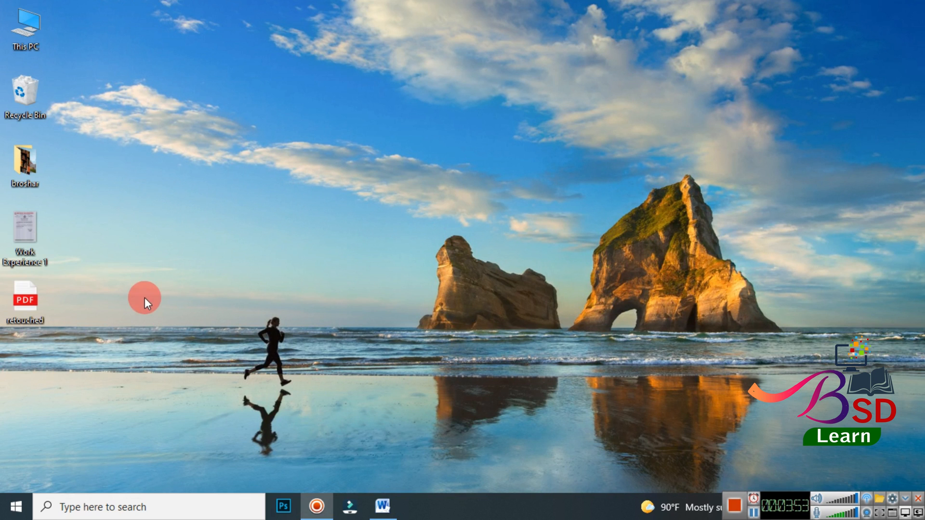
{"action": "mouse_move", "coordinate": [26, 304]}
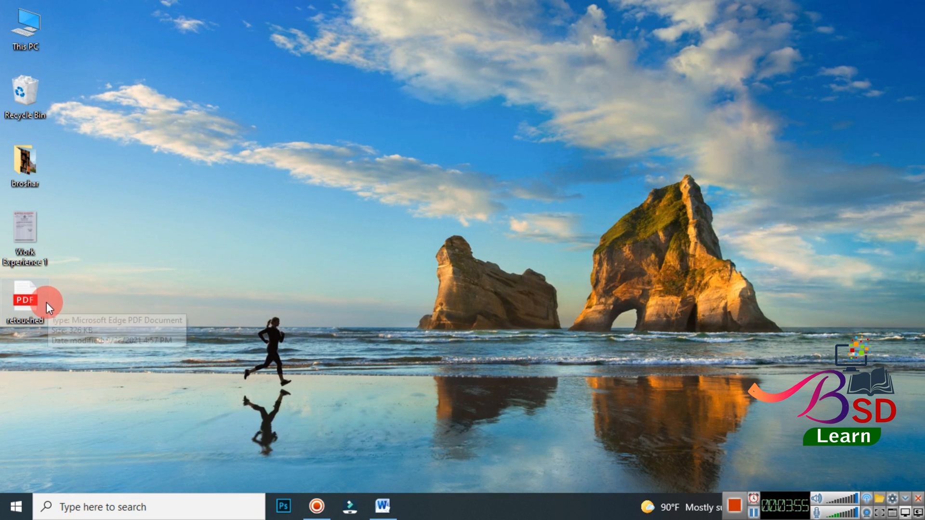
Step: Open retouched.pdf in Edge, scroll through it, then open the original Work Experience 1 scan
{"action": "double_click", "coordinate": [24, 301]}
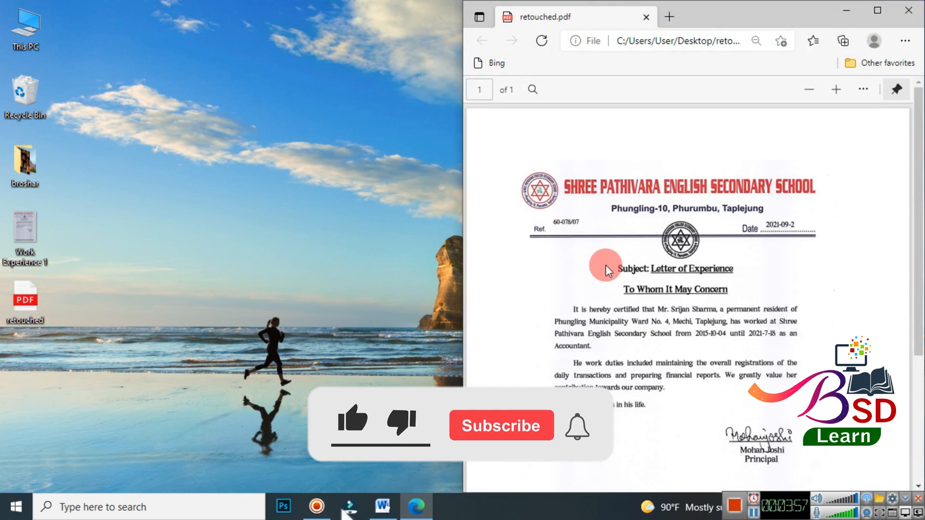
{"action": "scroll", "scroll_direction": "down", "scroll_amount": 3}
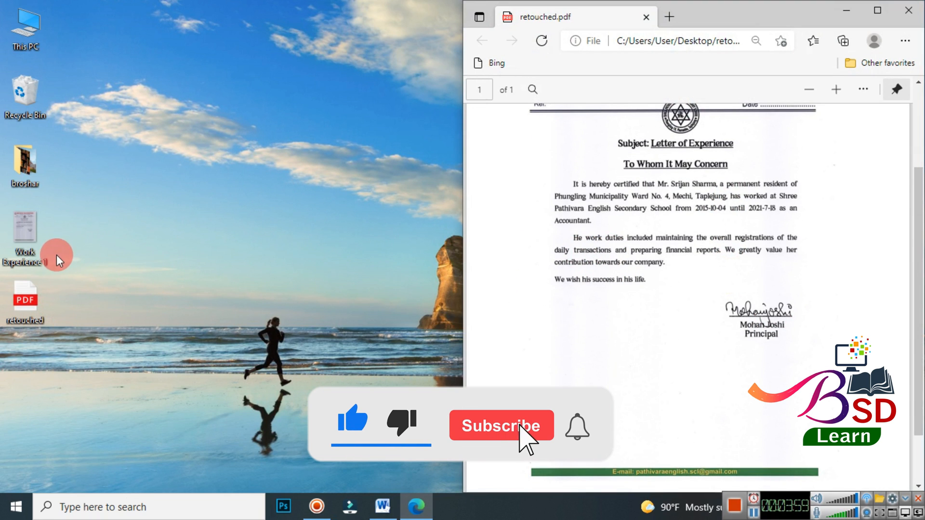
{"action": "double_click", "coordinate": [24, 230]}
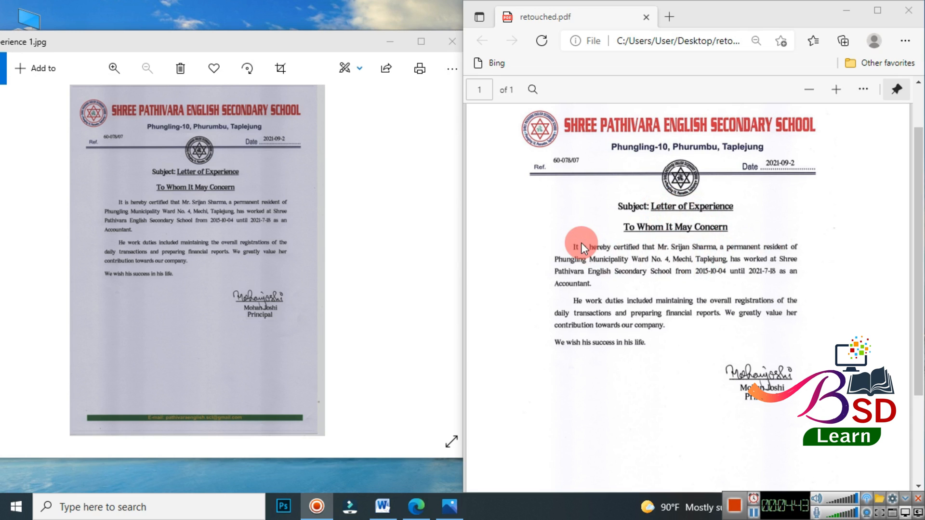
{"action": "mouse_move", "coordinate": [666, 292]}
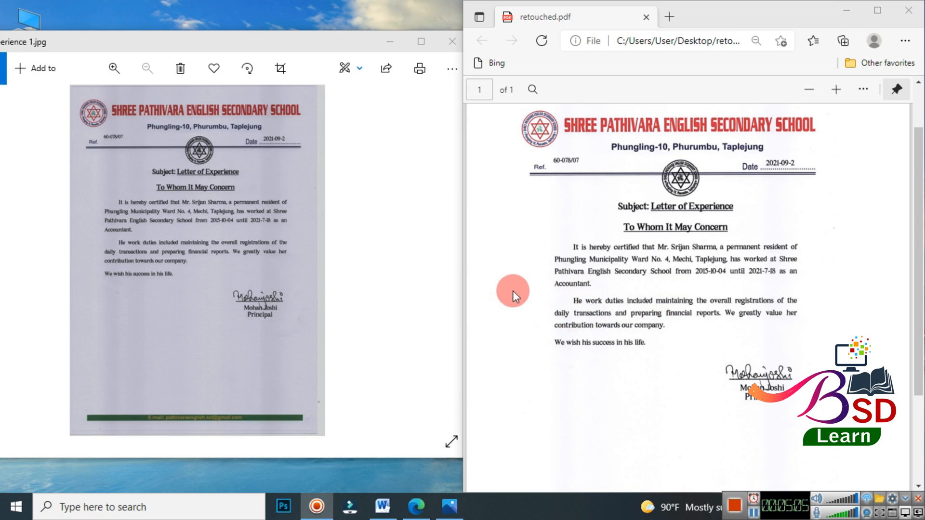
{"action": "mouse_move", "coordinate": [491, 303]}
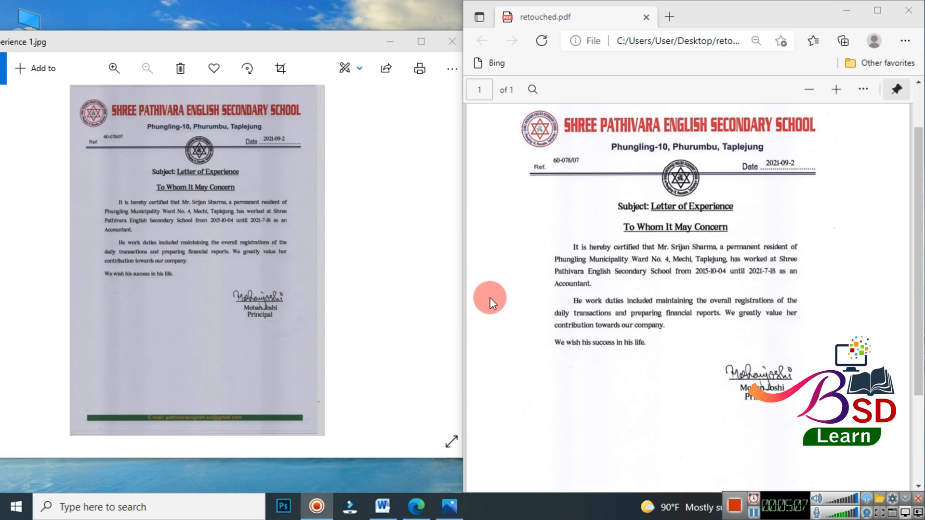